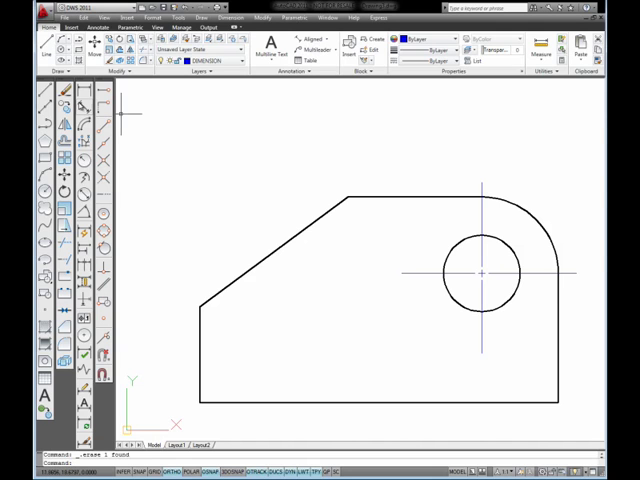
mouse_move(77, 104)
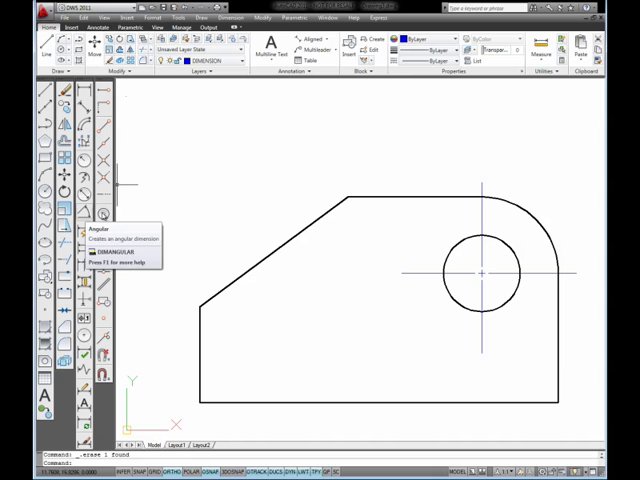
mouse_move(365, 262)
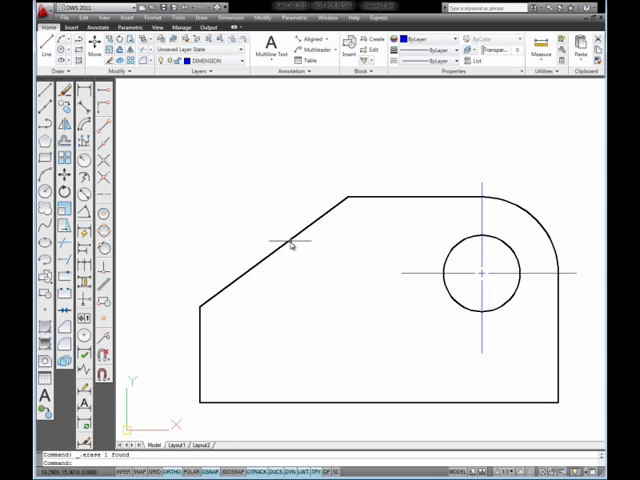
mouse_move(295, 243)
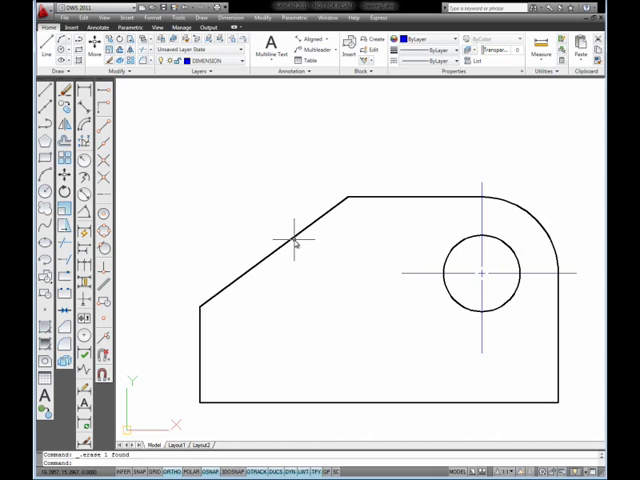
mouse_move(258, 230)
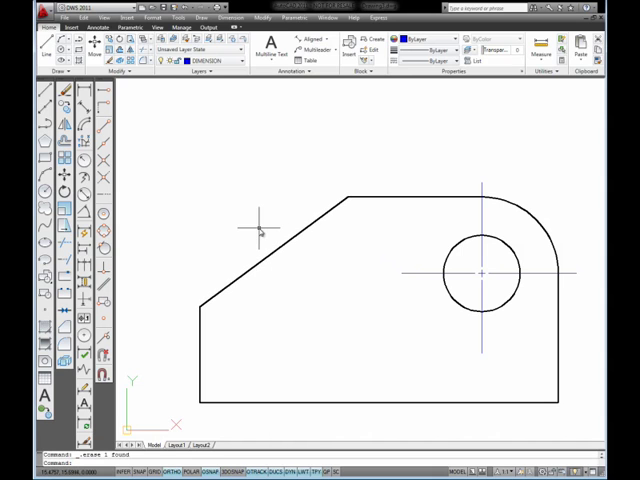
mouse_move(190, 270)
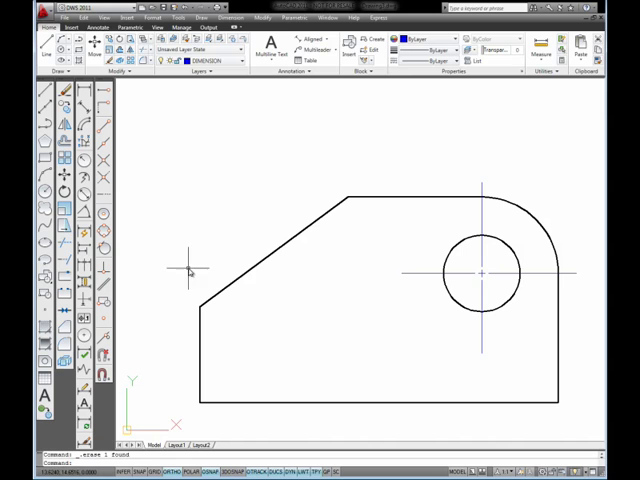
mouse_move(205, 272)
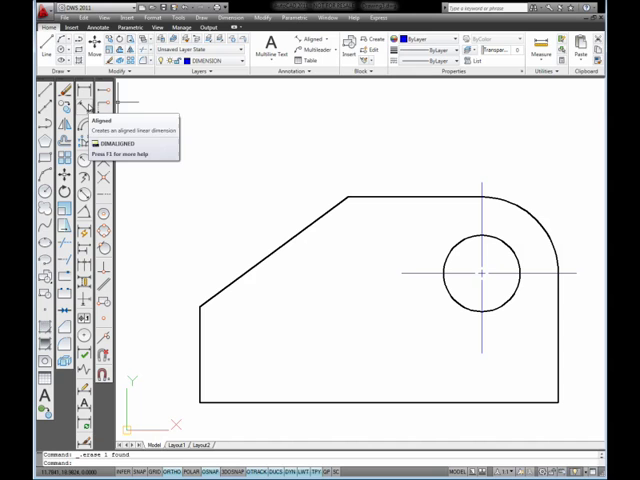
Add a 4.83 aligned dimension above the bracket's slanted edge.
left_click(82, 103)
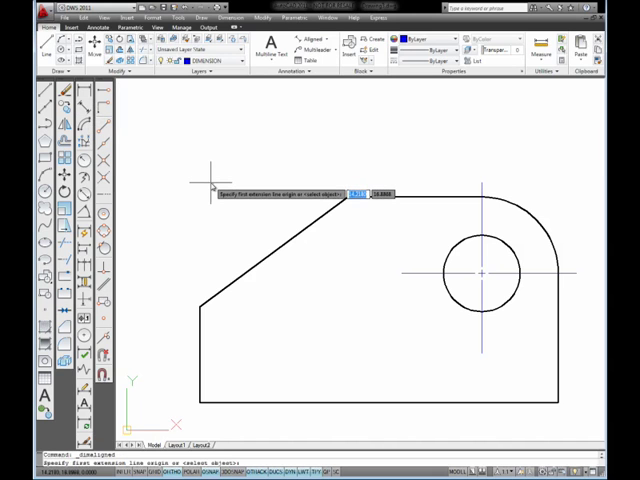
mouse_move(195, 302)
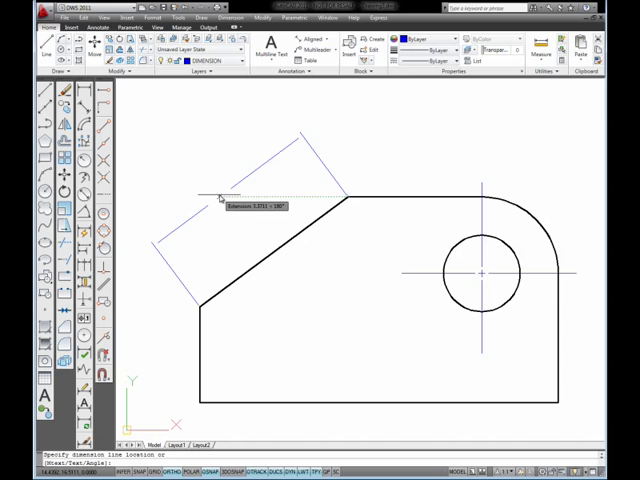
left_click(215, 198)
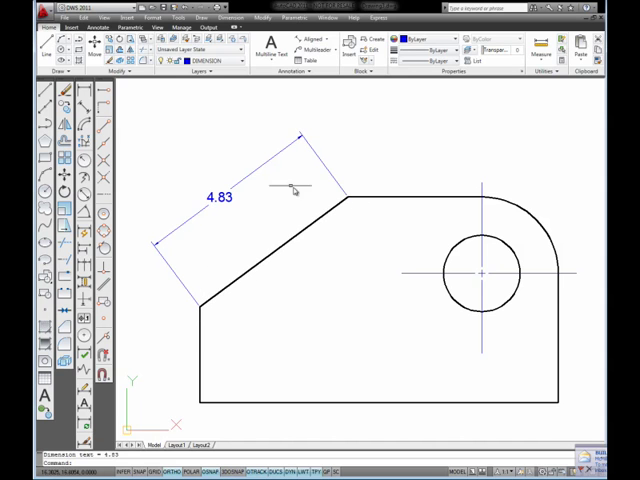
mouse_move(270, 253)
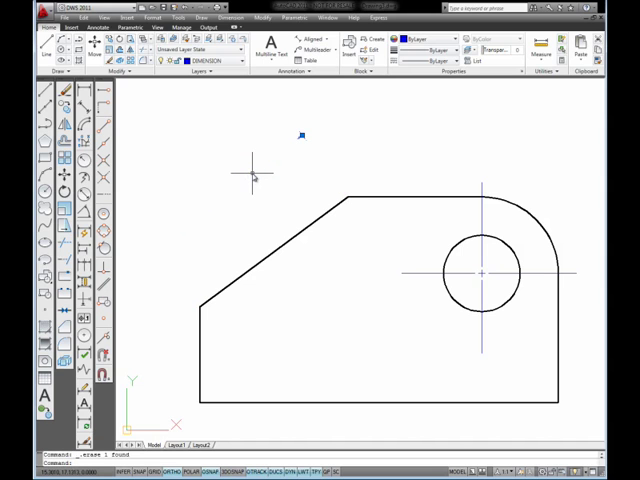
mouse_move(245, 157)
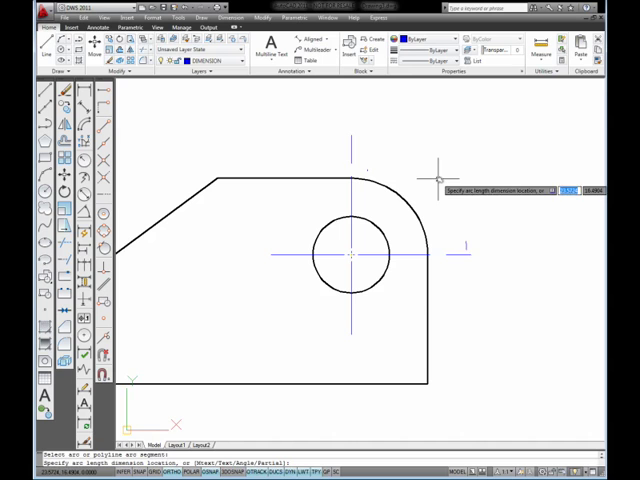
Place the 3.14 arc length dimension outside the rounded corner's curve.
left_click(466, 190)
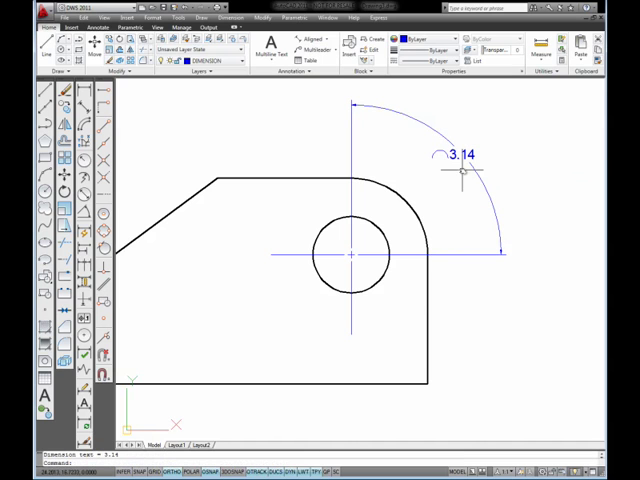
mouse_move(462, 172)
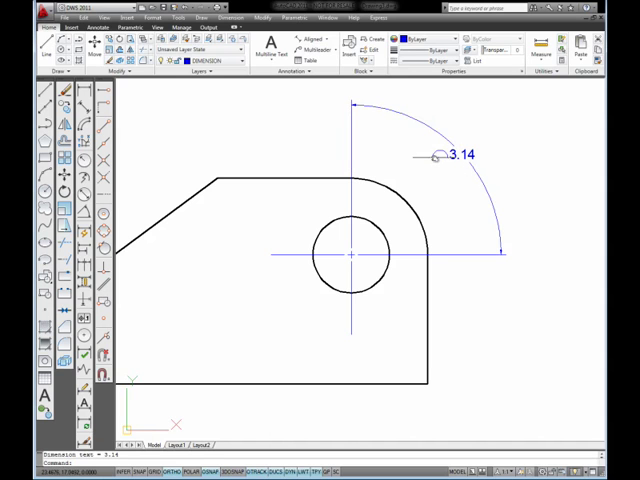
mouse_move(455, 178)
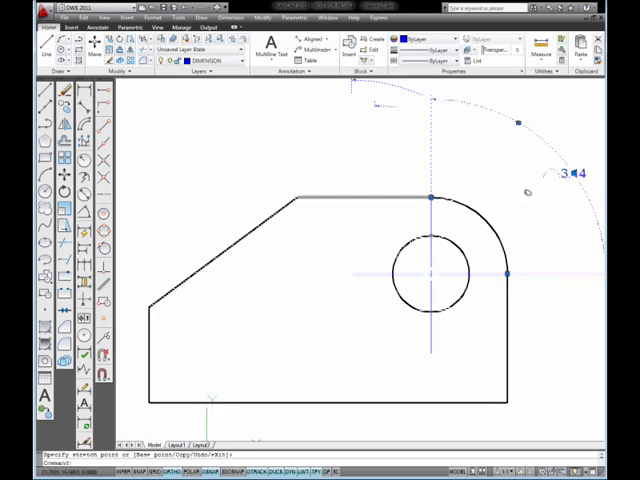
key("Escape")
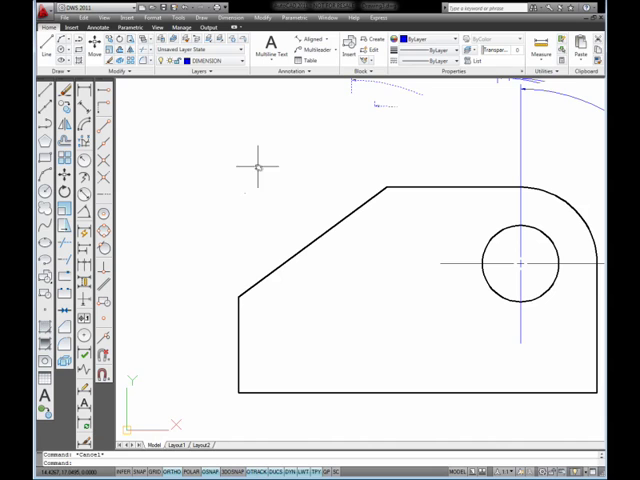
mouse_move(118, 213)
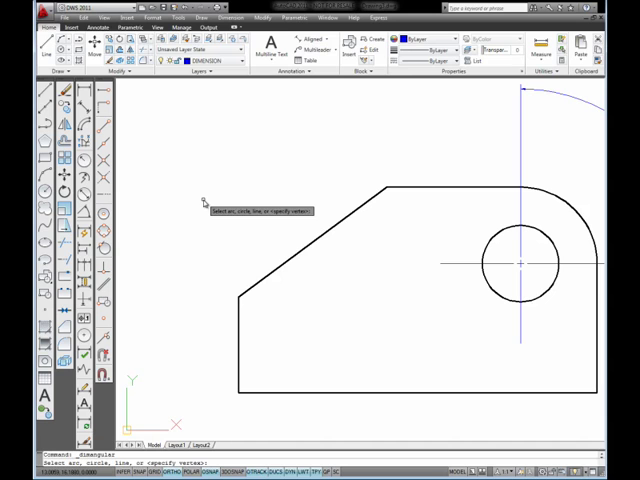
mouse_move(290, 268)
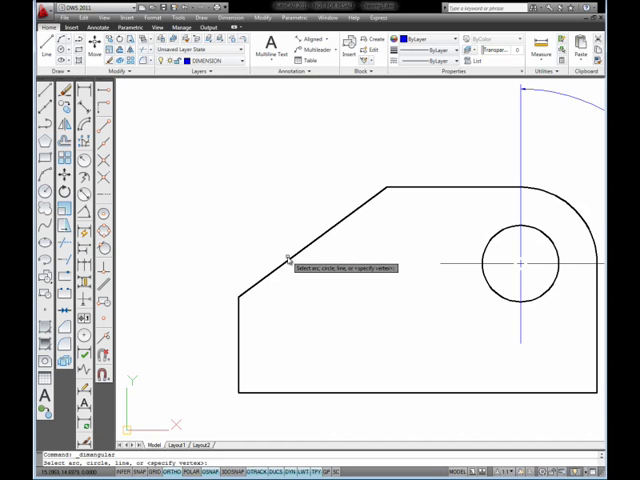
Pick the slanted edge as the first line of the 53° angular dimension.
left_click(285, 257)
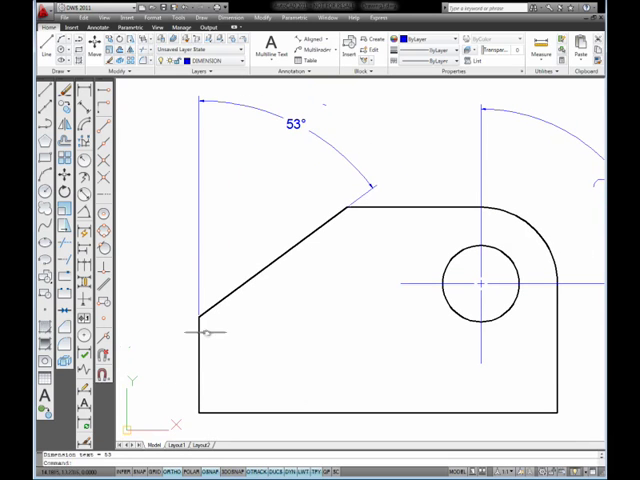
mouse_move(200, 160)
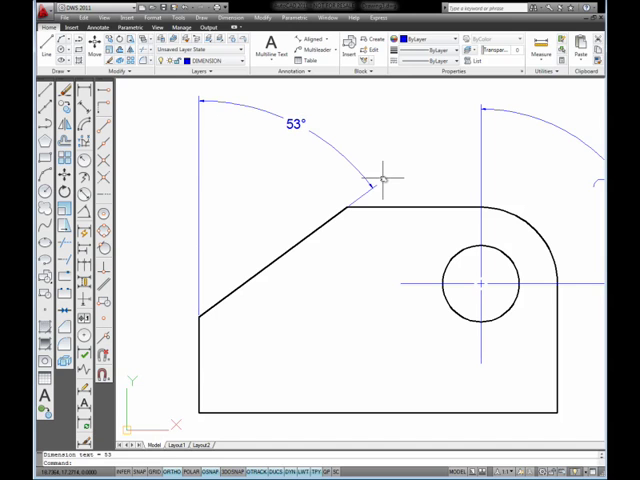
mouse_move(310, 192)
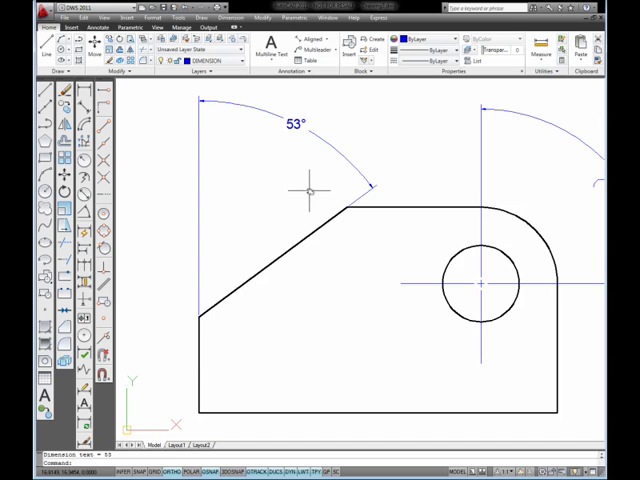
mouse_move(145, 190)
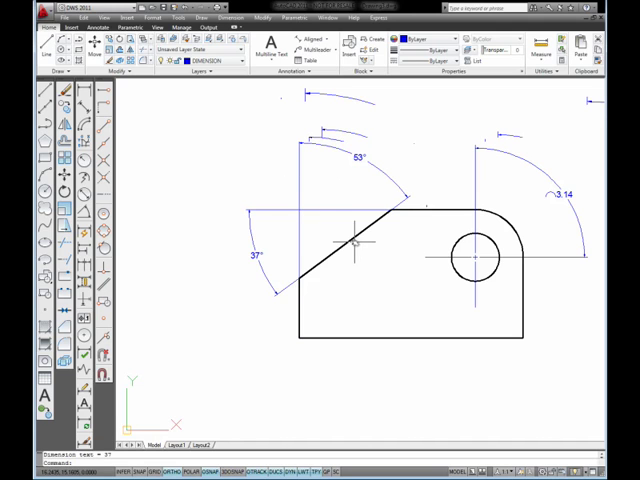
mouse_move(380, 231)
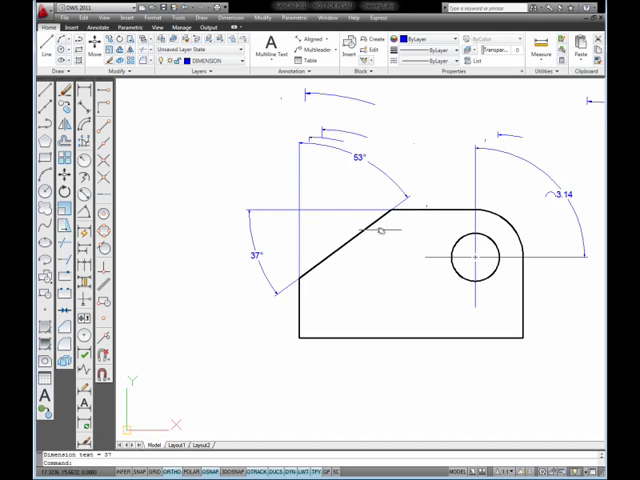